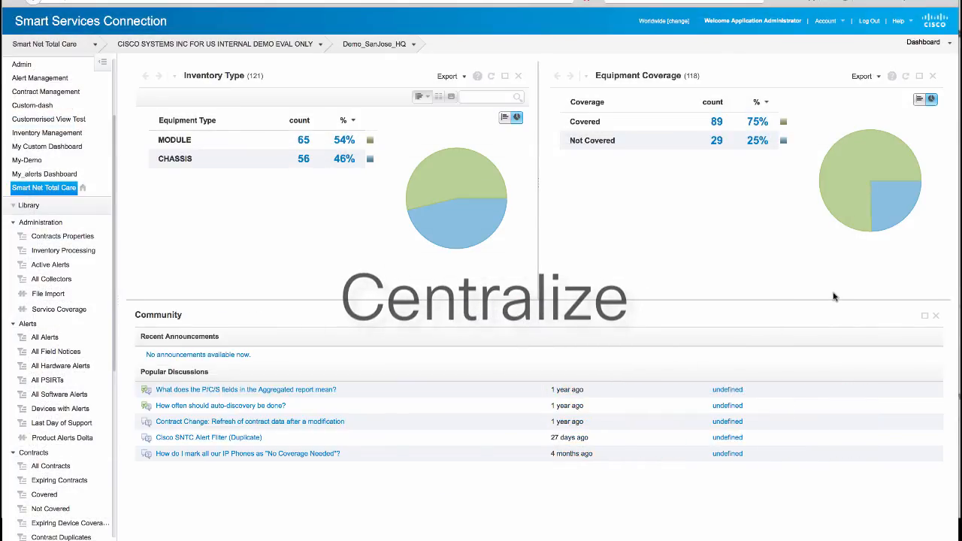
Place the All Contracts report on the dashboard's lower half and regroup Inventory Type by LDoS
click(936, 315)
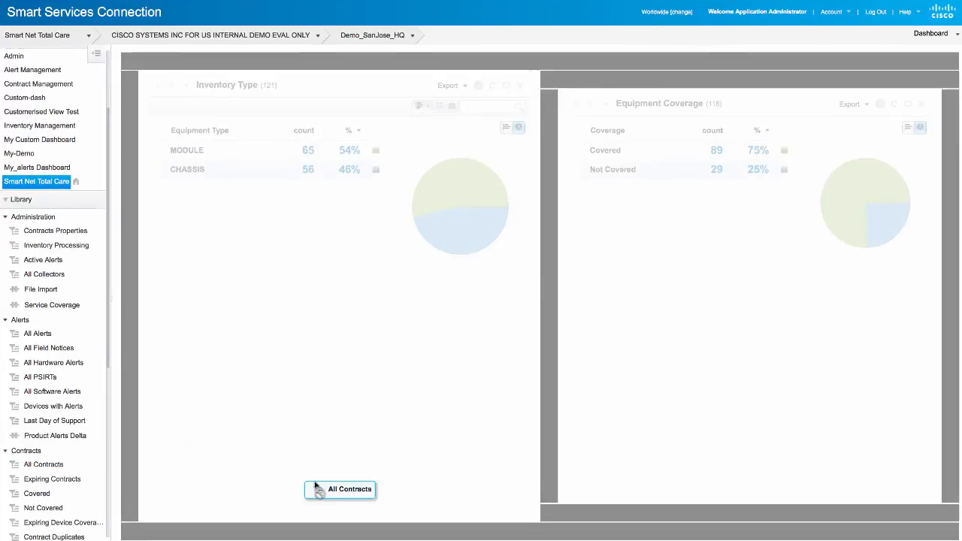
click(340, 489)
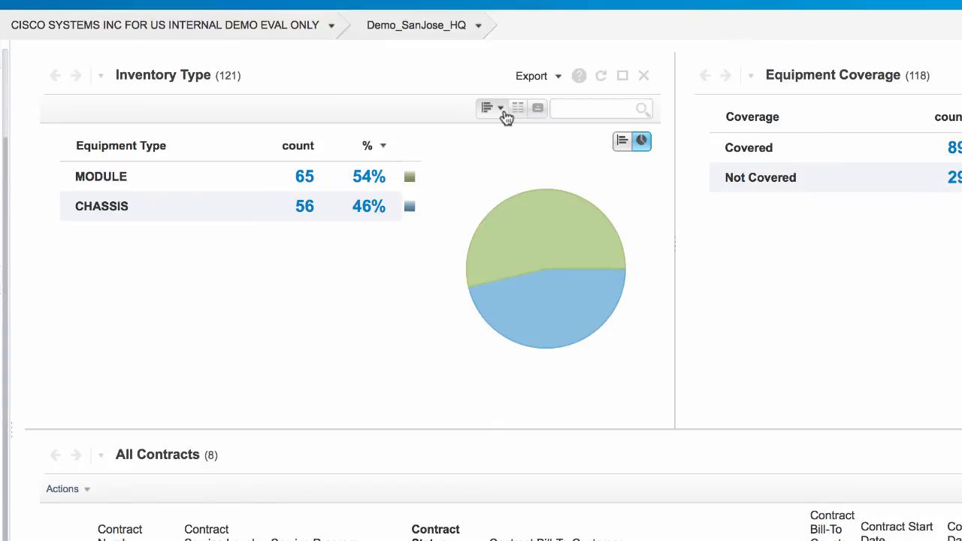
click(500, 108)
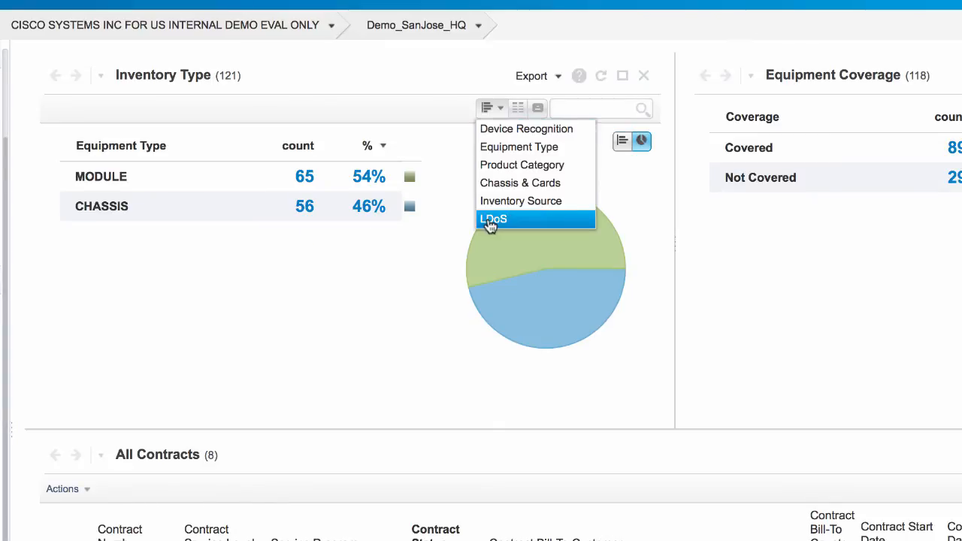
click(494, 219)
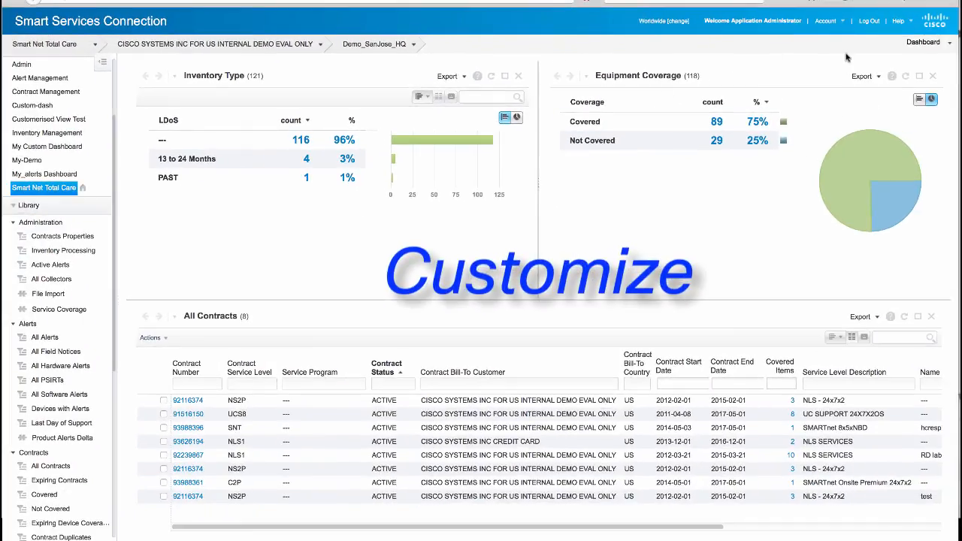
click(930, 42)
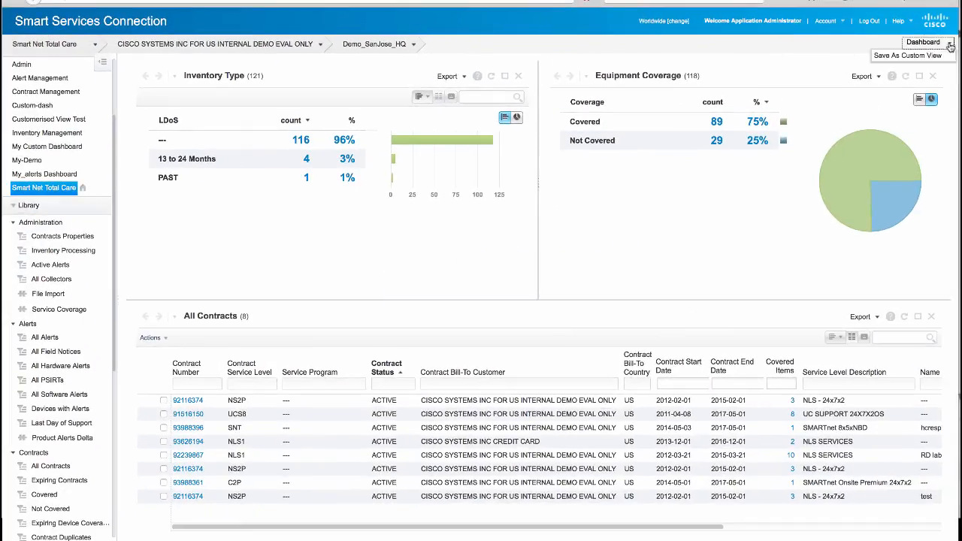
Save the layout as custom view MyCustomDashboard and switch to the Contract Management dashboard
click(907, 55)
text(MyCustomDashboa)
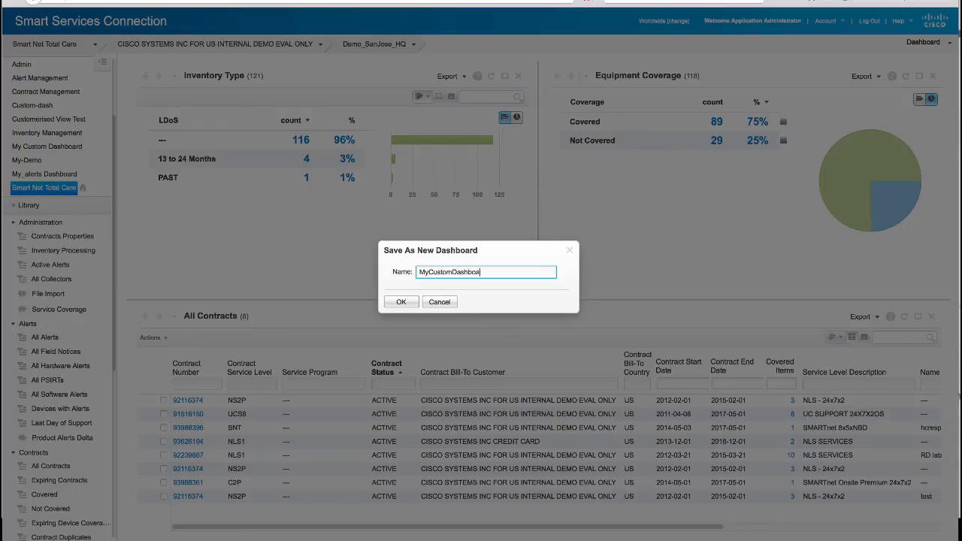
click(401, 301)
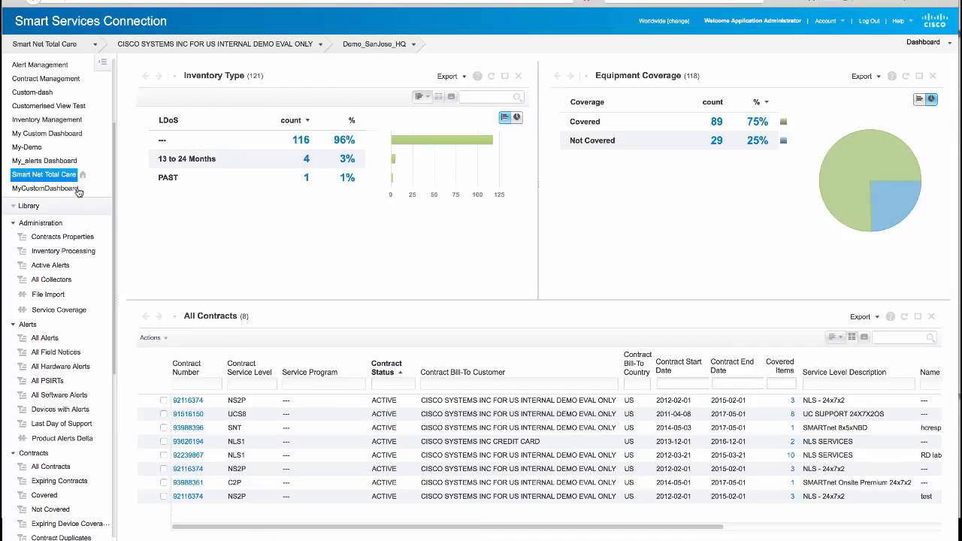
click(45, 78)
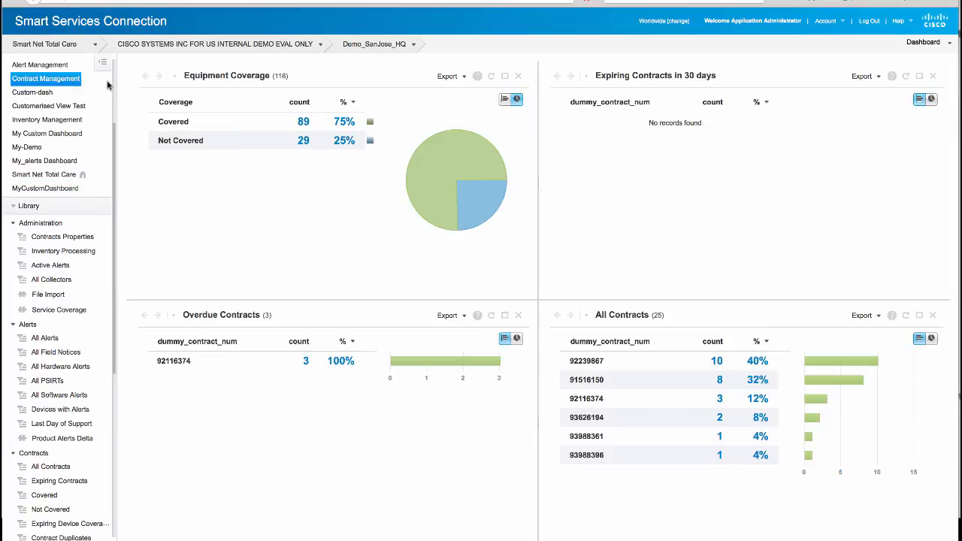
Drill into the Not Covered devices behind the coverage figures and browse other dashboards
click(505, 98)
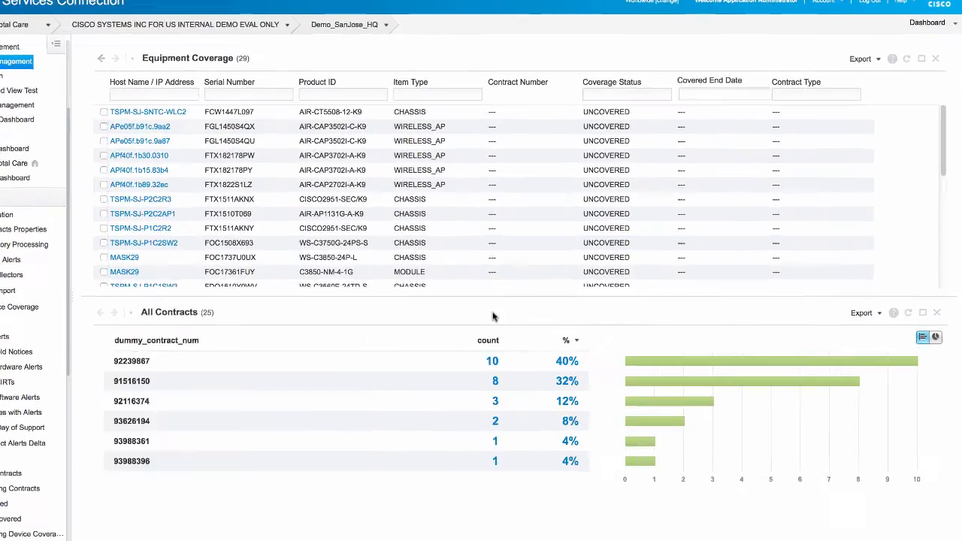
click(936, 338)
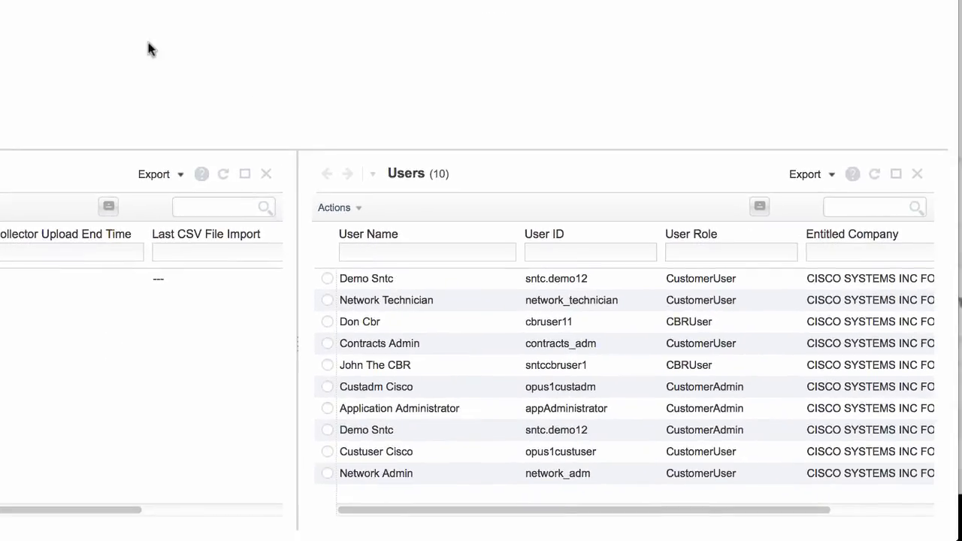
mouse_move(453, 189)
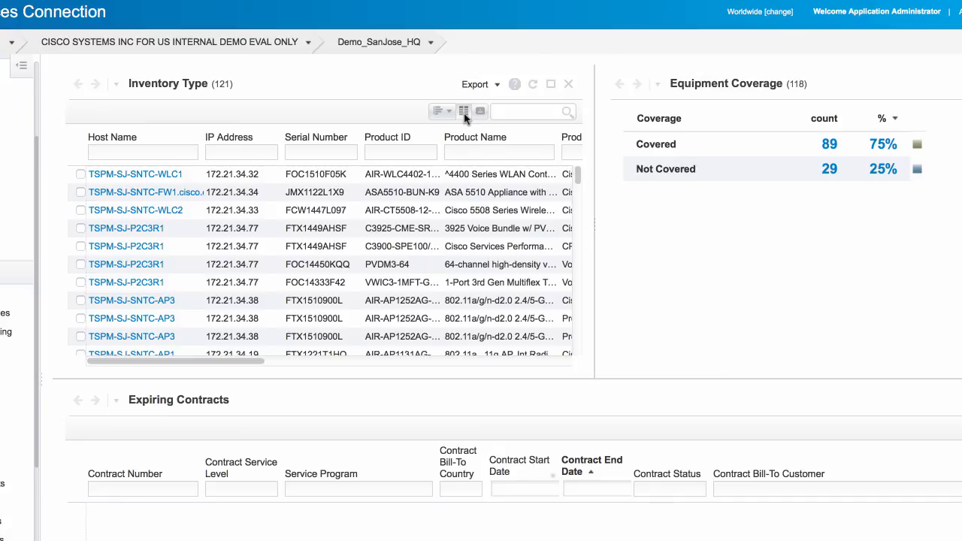
Filter the Inventory Type table to SJC-10 devices, then return to the Smart Net Total Care dashboard
text(SJC-10)
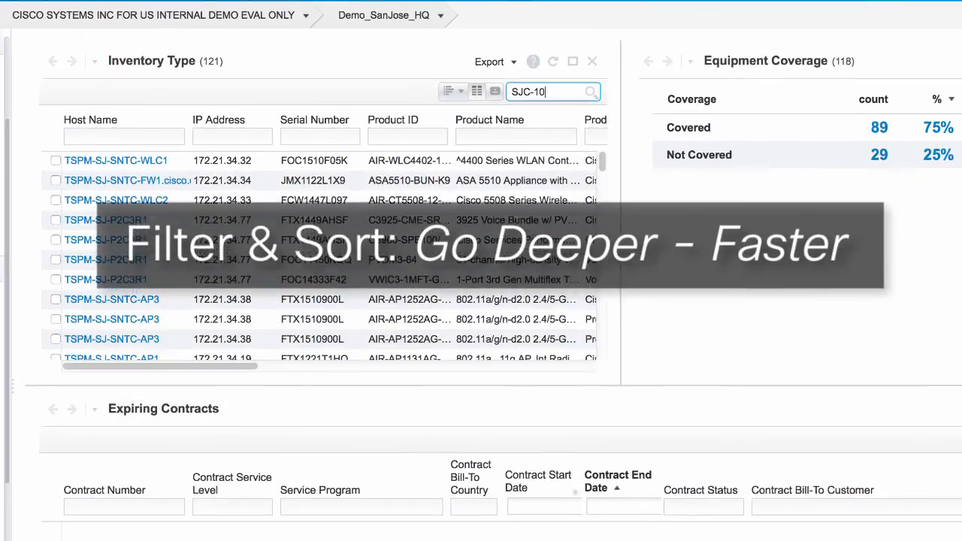
key(Return)
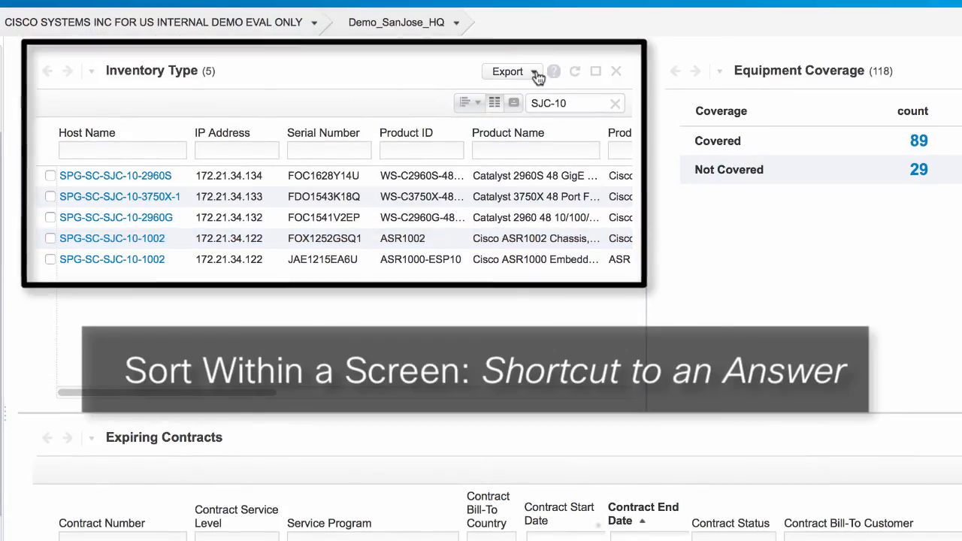
click(507, 71)
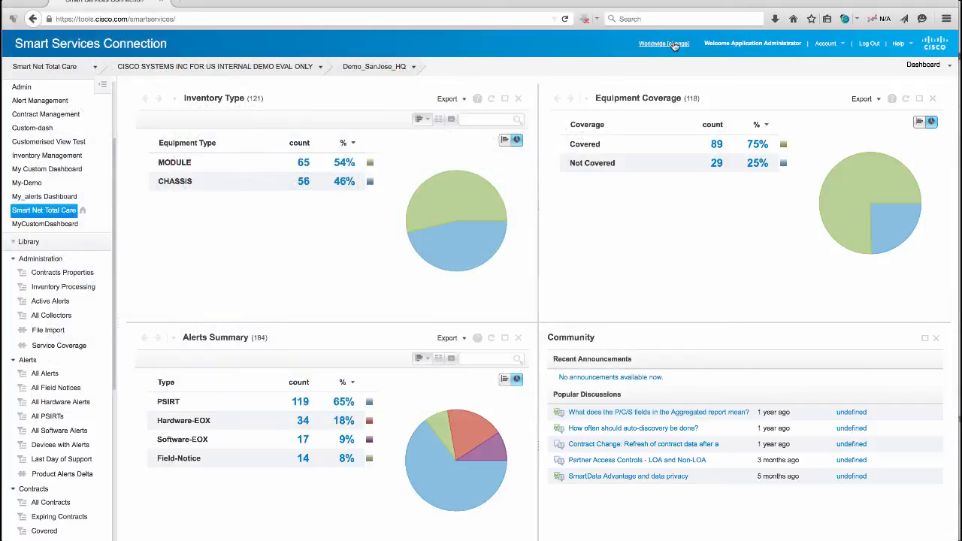
Open the Library's Chassis and Cards inventory report with its help description
click(662, 43)
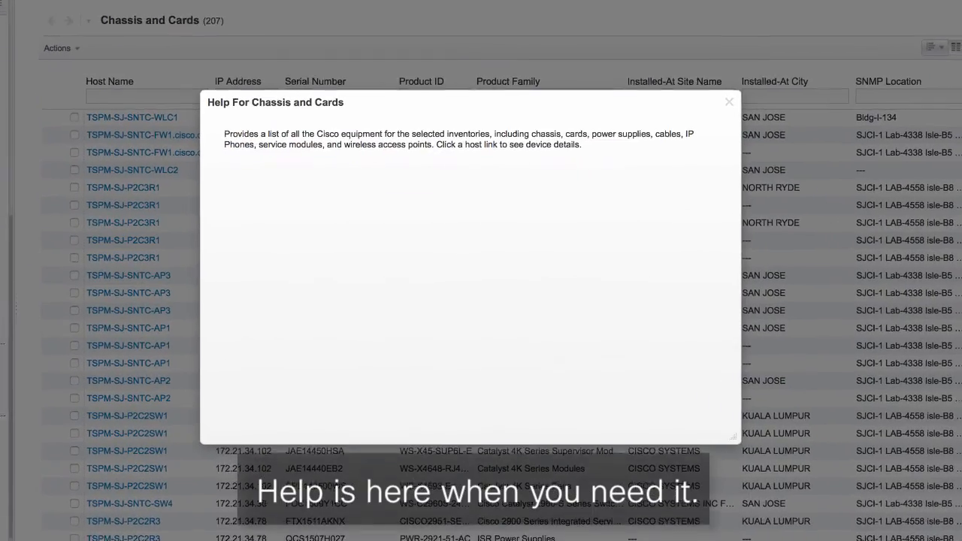
Dismiss the Chassis and Cards help and open the How To help videos from the Help menu
click(729, 101)
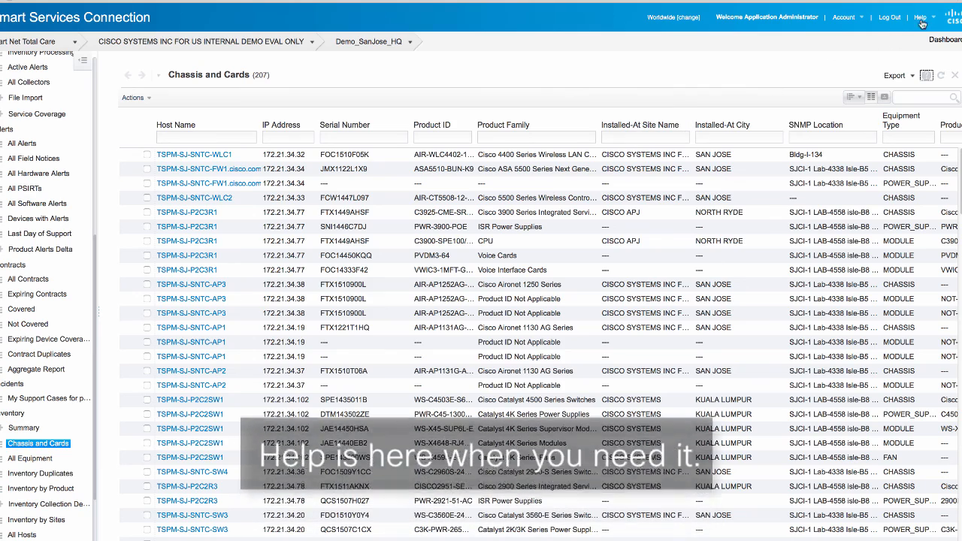
click(921, 17)
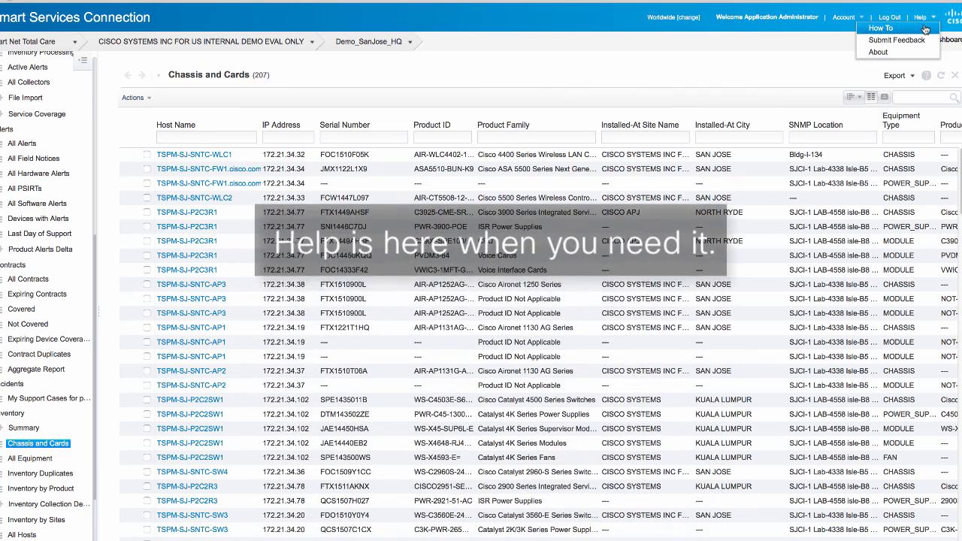
click(880, 27)
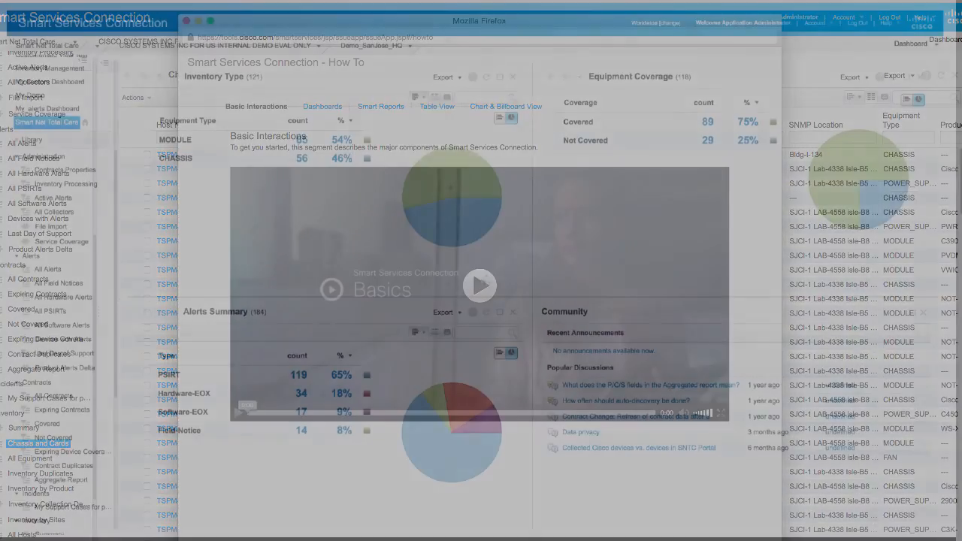
click(513, 76)
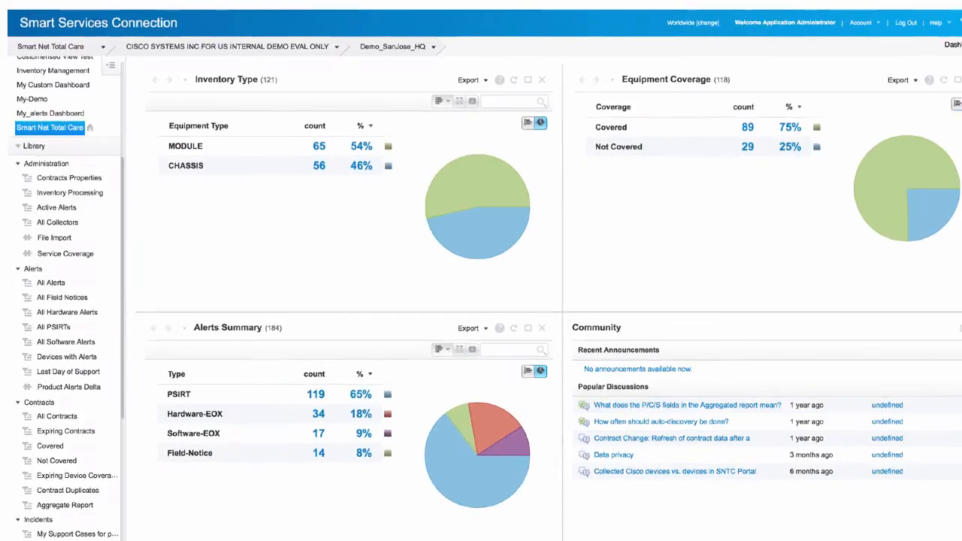